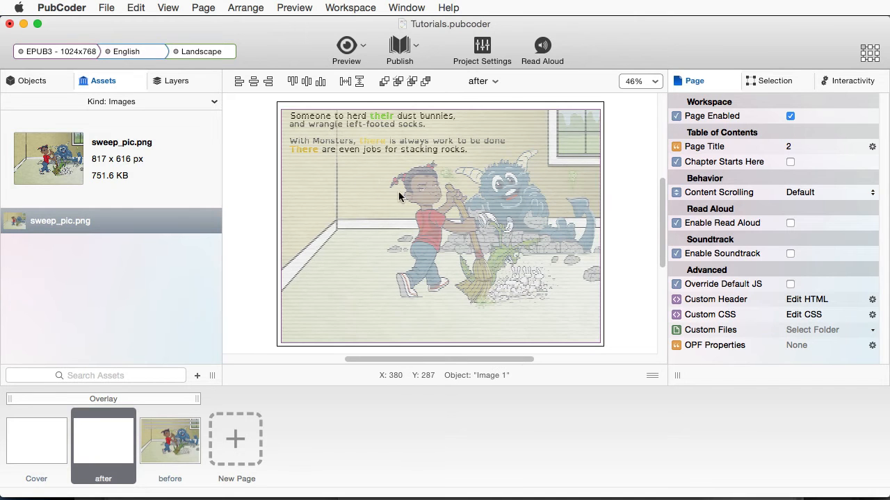
- Preview how the after page plays, then return to editing
left_click(346, 45)
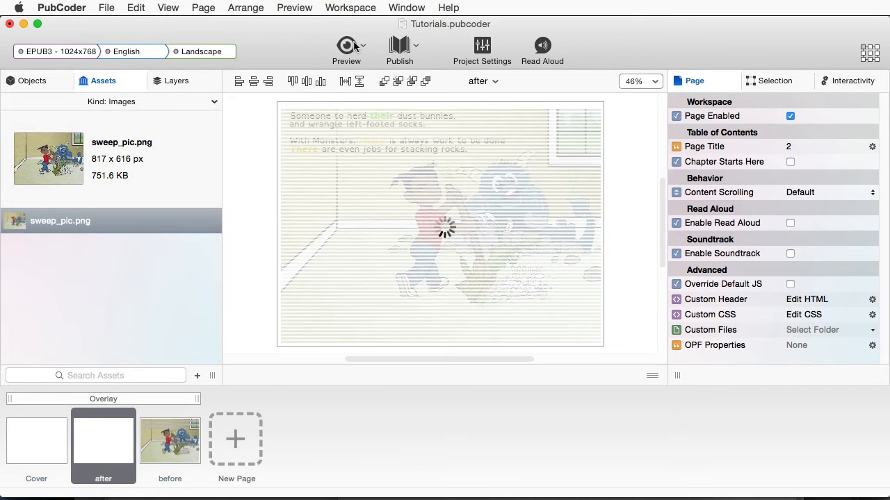
left_click(346, 49)
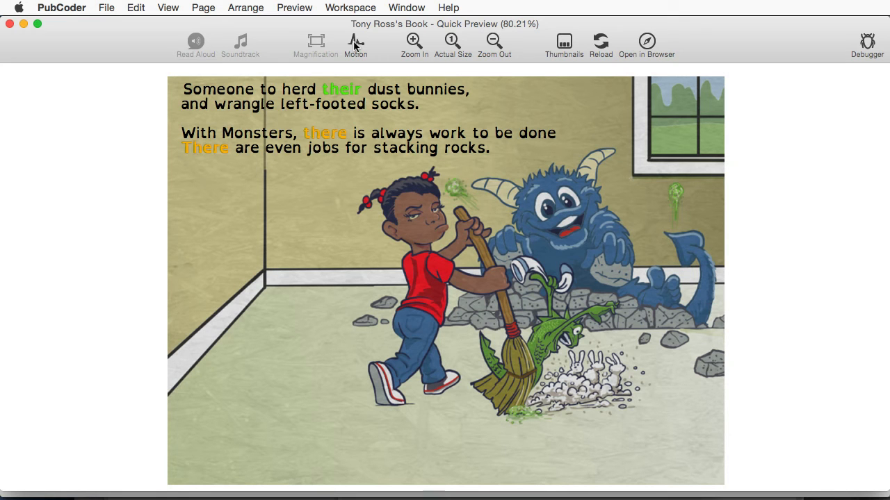
mouse_move(336, 47)
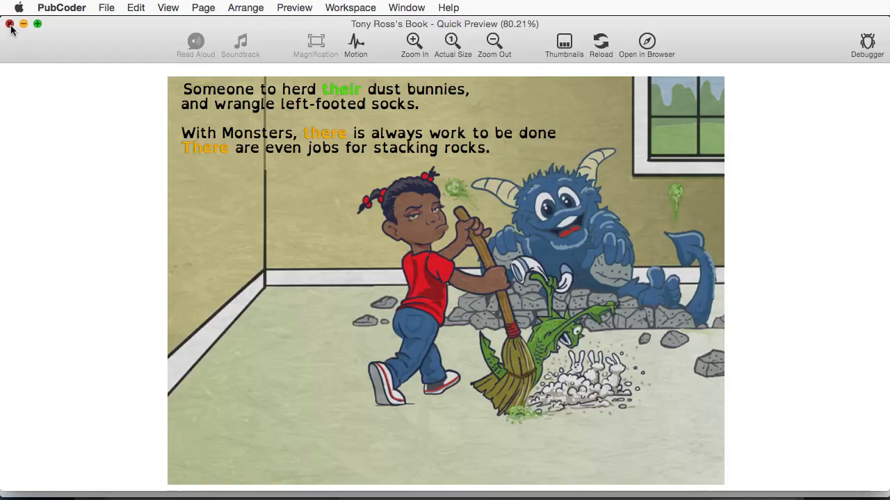
left_click(9, 23)
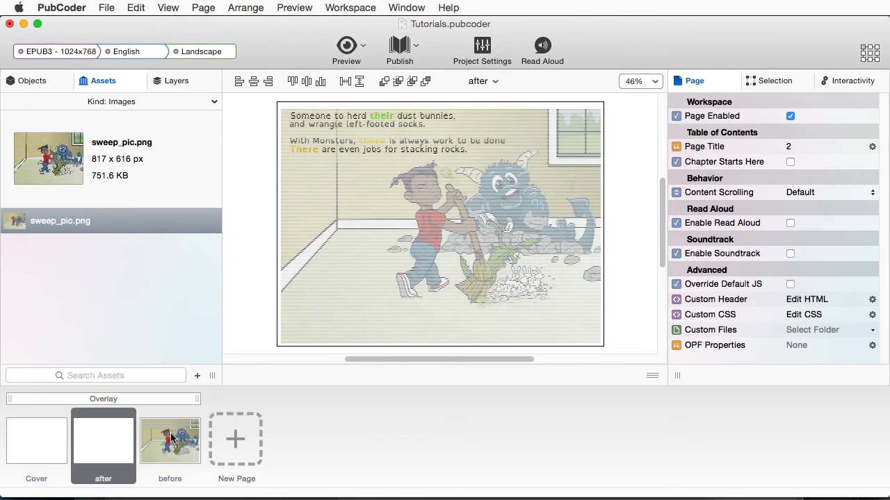
mouse_move(240, 448)
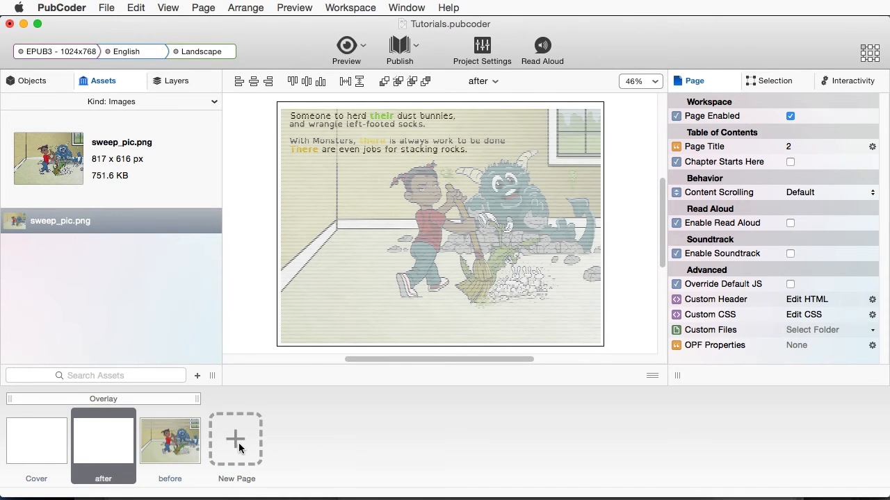
- Switch to the before page and open its rhyme text block for editing
left_click(169, 442)
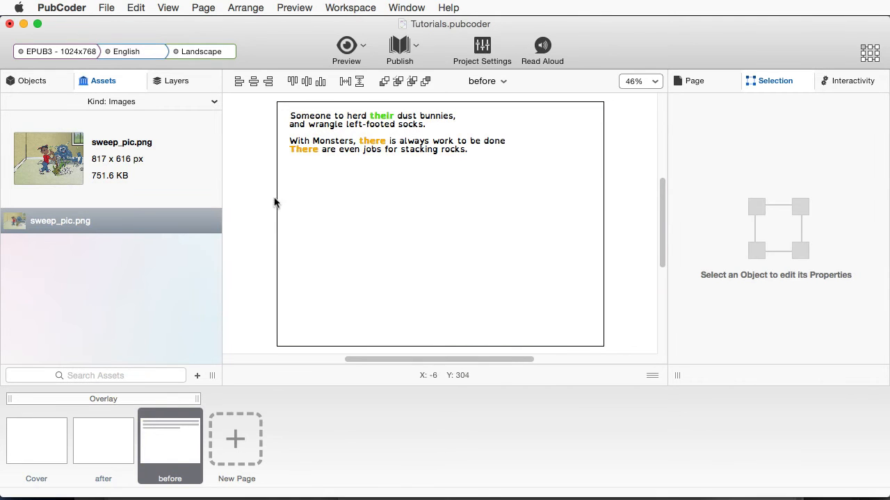
left_click(337, 136)
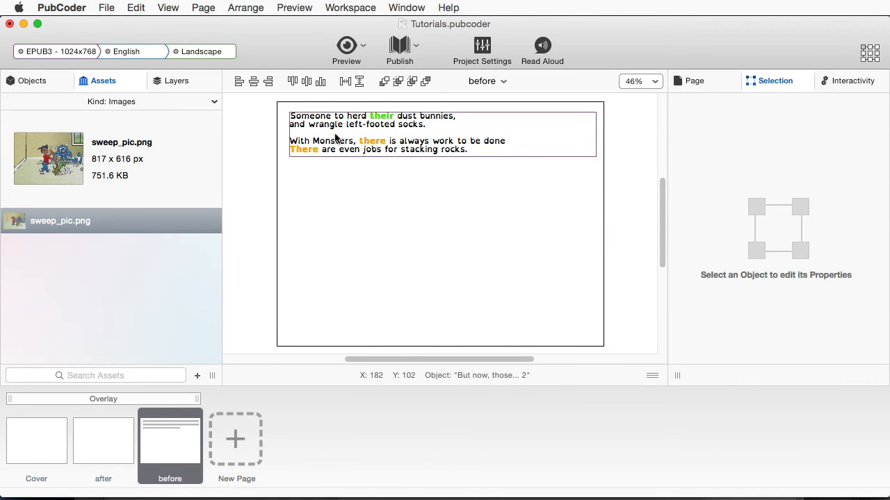
left_click(389, 132)
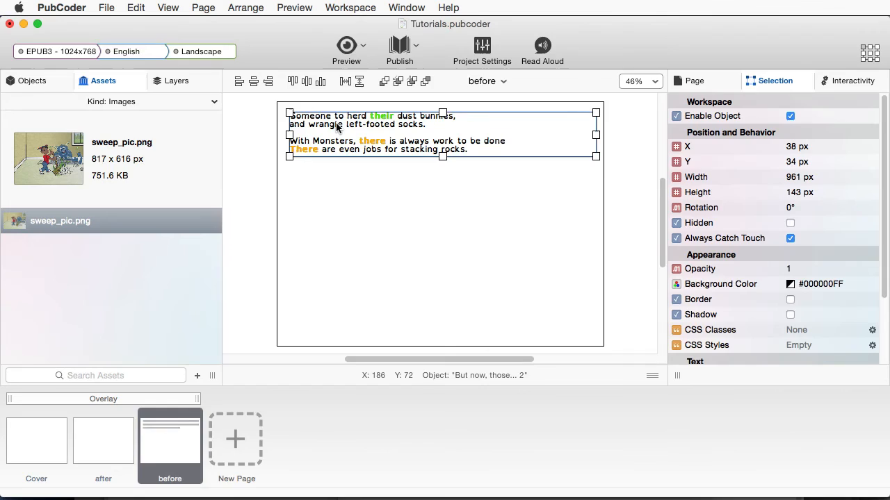
double_click(392, 132)
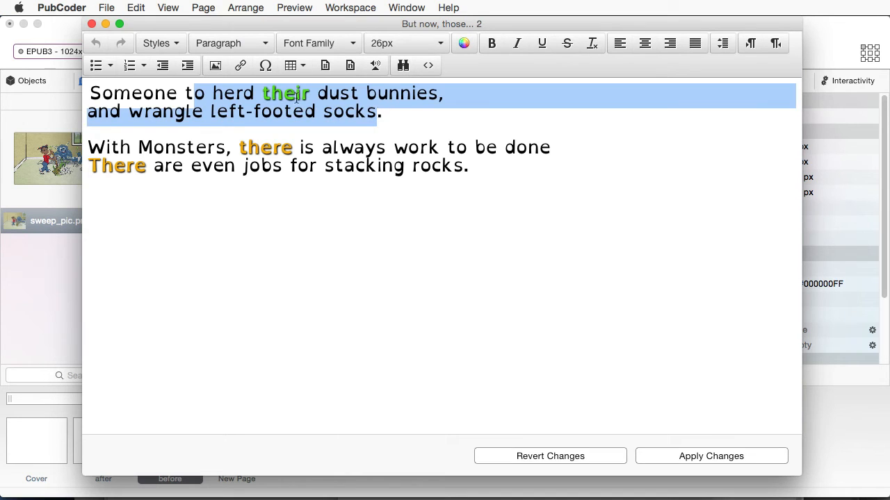
- Apply changes to close the rhyme text editor
left_click(492, 43)
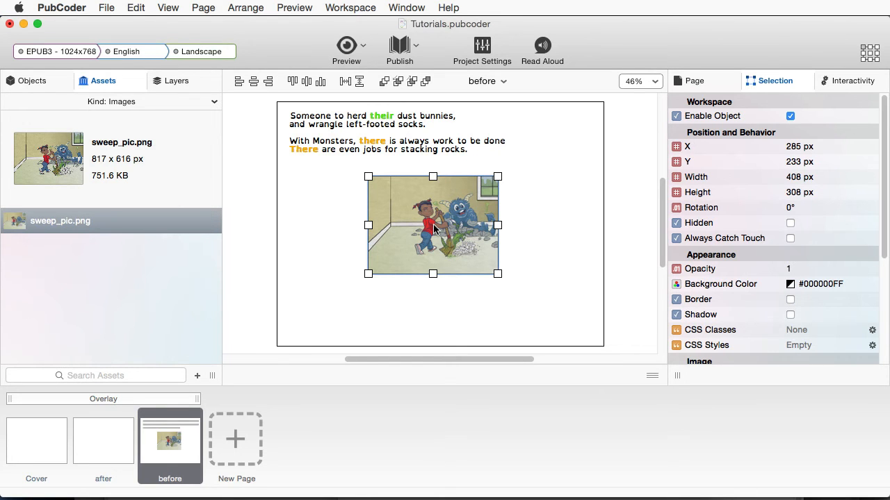
mouse_move(436, 220)
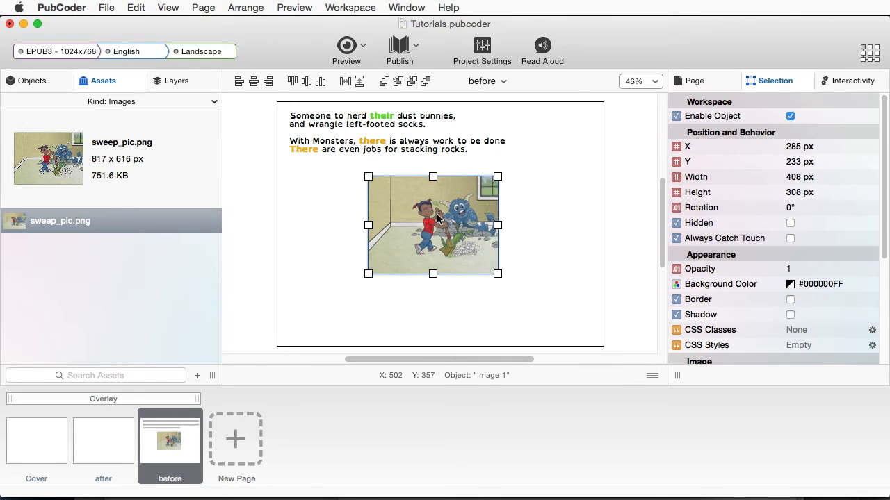
- Undo to remove the small sweep picture from the before page
key("cmd+z")
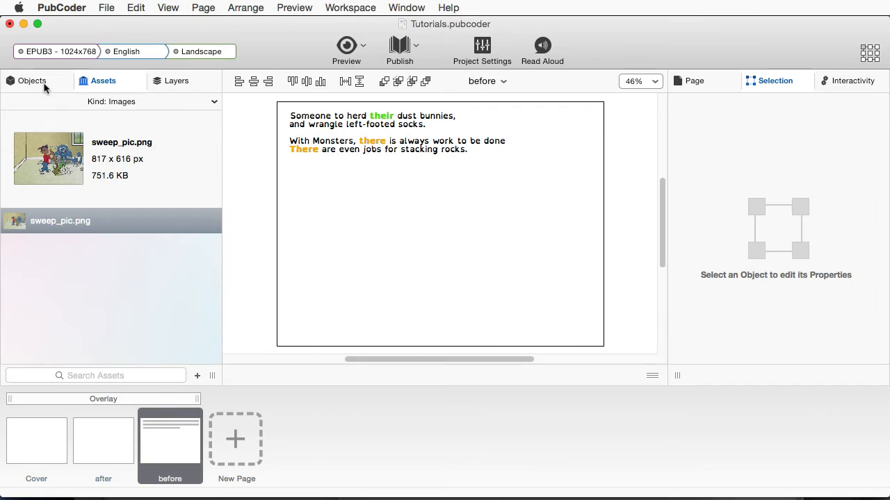
- Add an empty Image object and stretch it to cover the whole page at 984 by 722 px
left_click(30, 81)
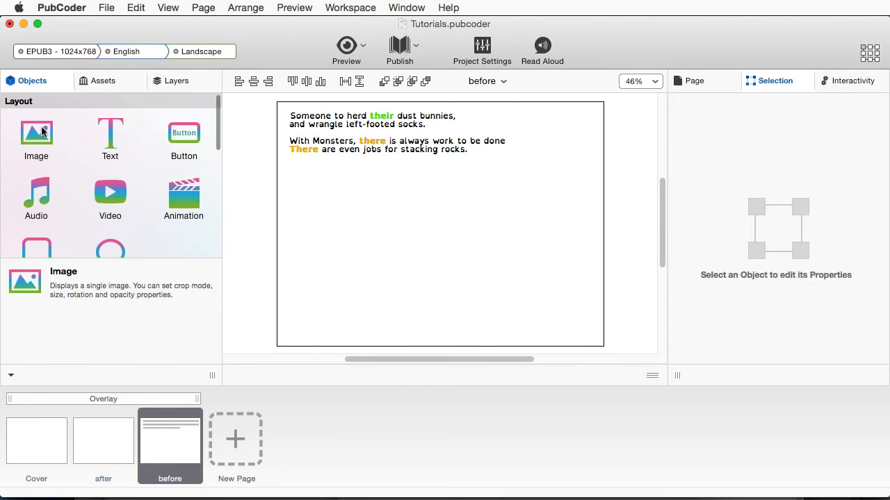
mouse_move(44, 138)
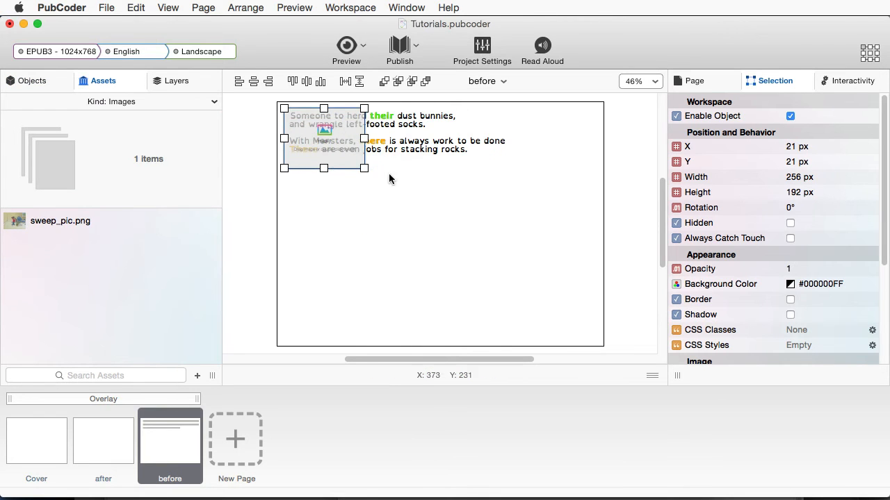
left_click_drag(365, 168, 592, 334)
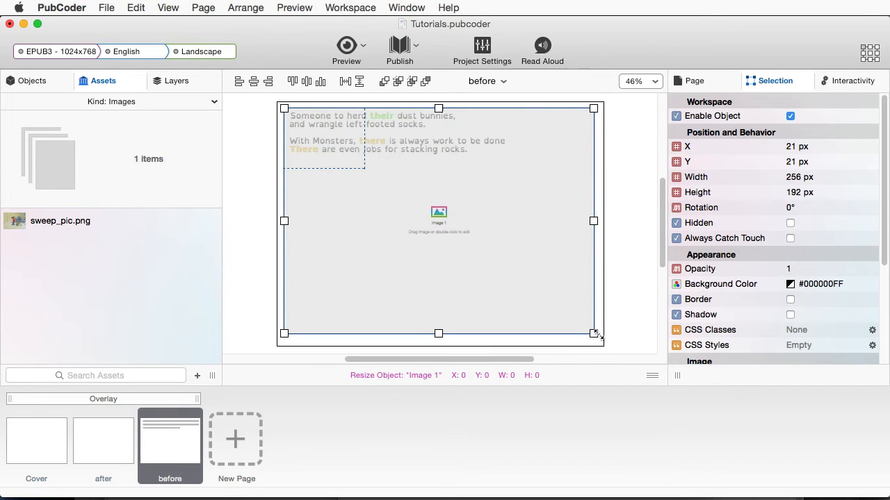
left_click_drag(595, 333, 595, 339)
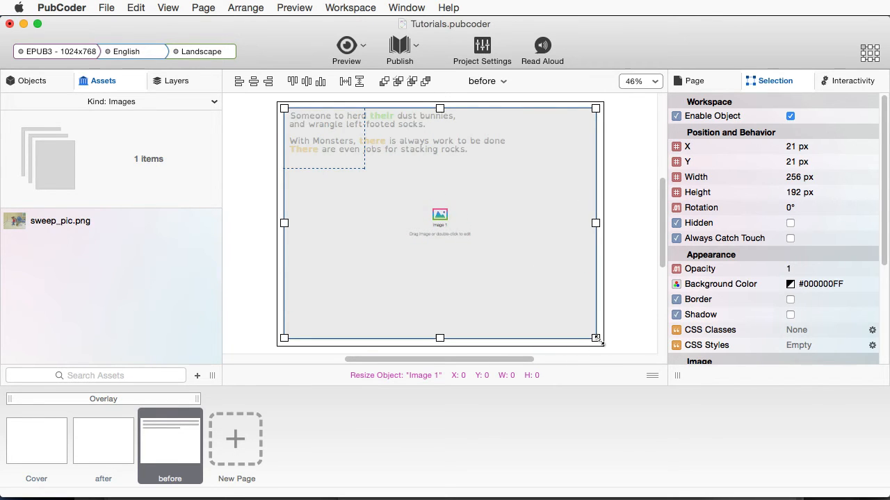
left_click_drag(595, 339, 595, 339)
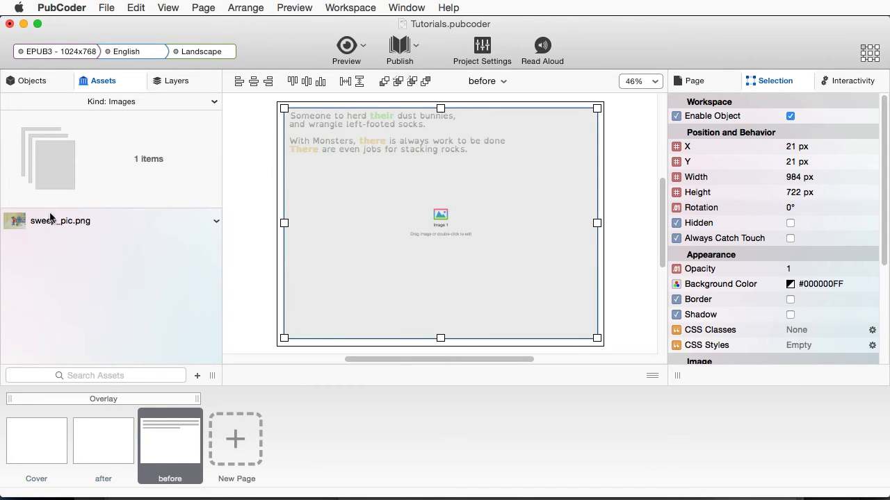
- Fill the full-page image frame with sweep_pic.png from the Assets panel
left_click(61, 219)
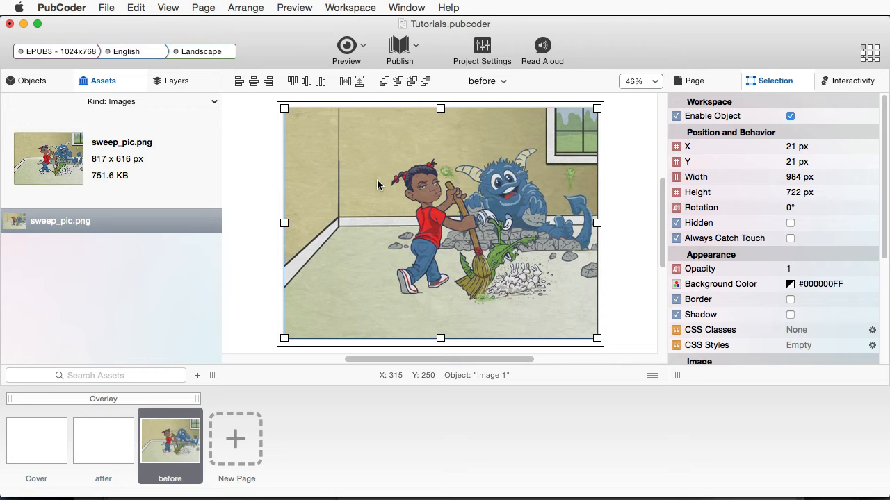
mouse_move(284, 160)
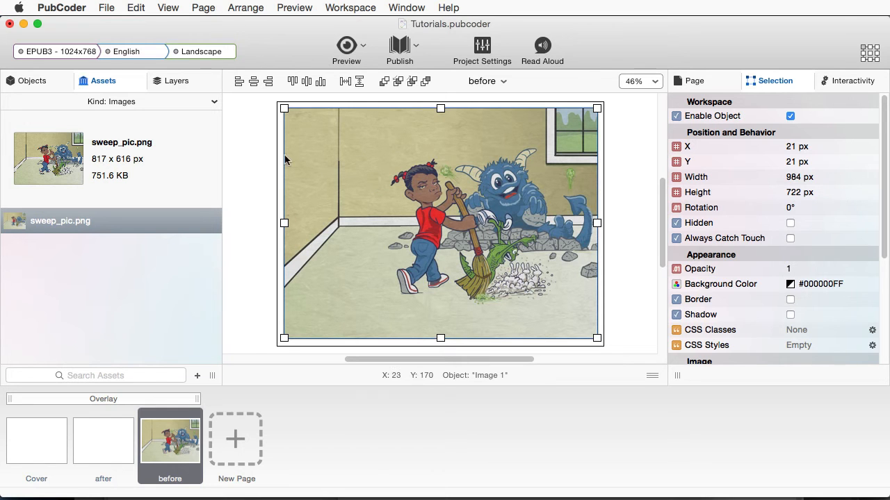
mouse_move(318, 159)
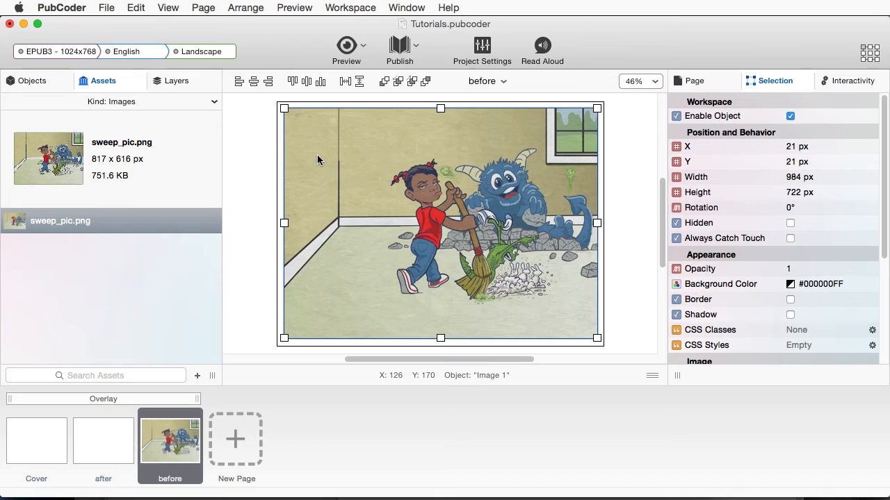
- Send the full-page sweep picture to the back so the rhyme text shows over it
right_click(318, 160)
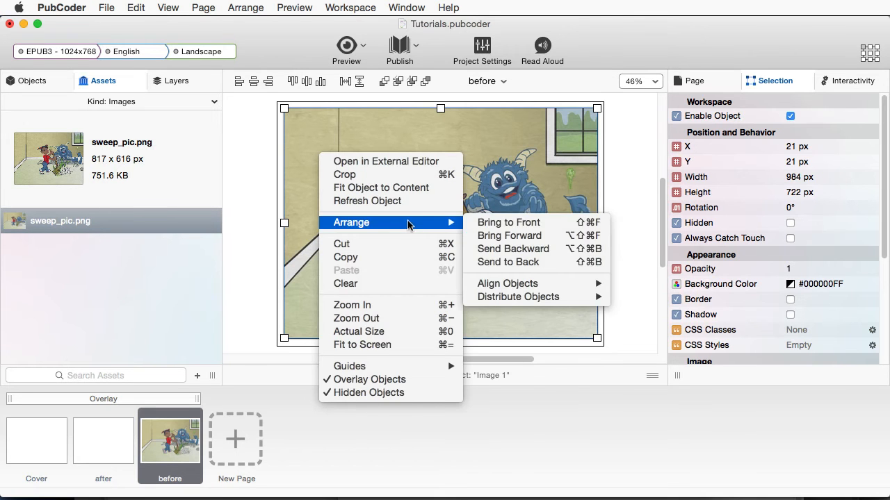
mouse_move(508, 261)
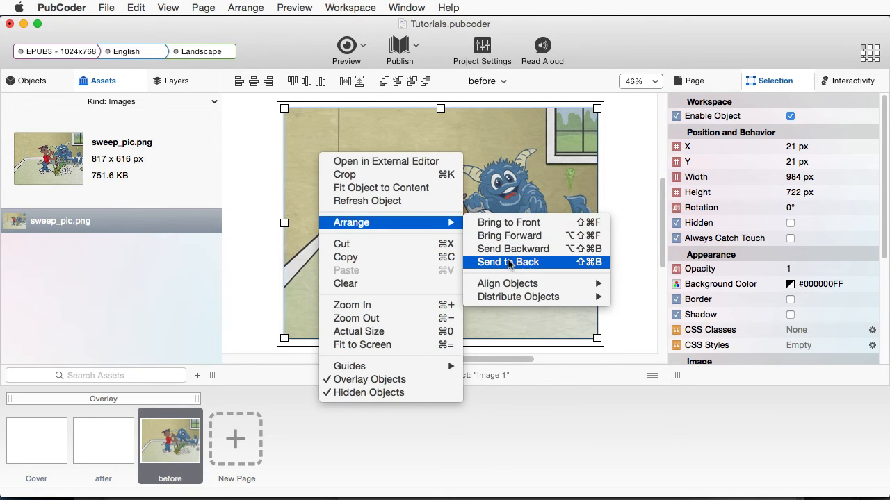
left_click(505, 262)
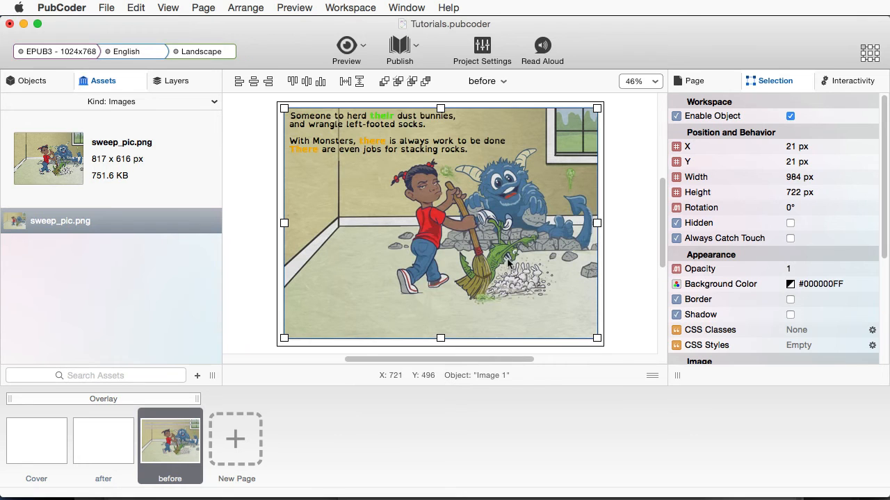
mouse_move(506, 263)
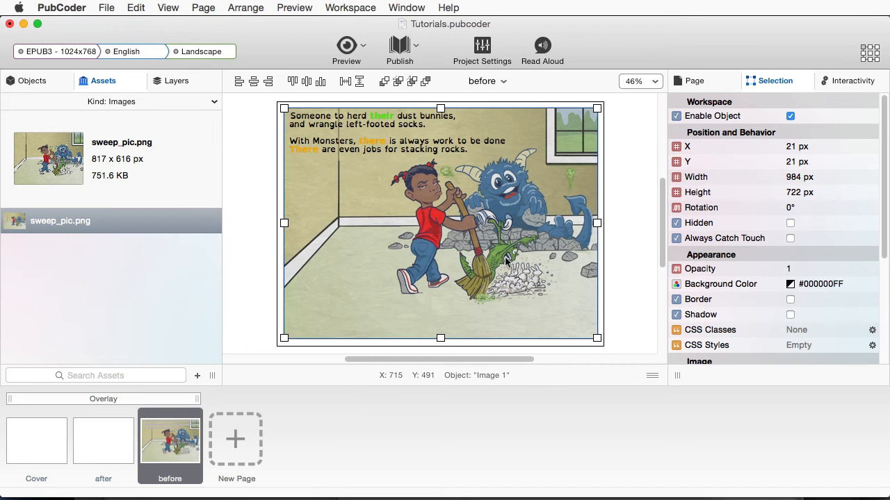
mouse_move(406, 229)
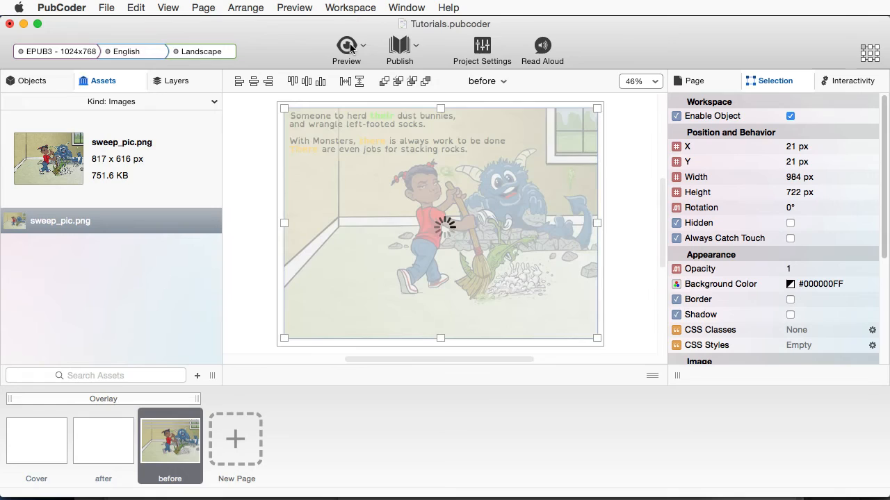
left_click(346, 48)
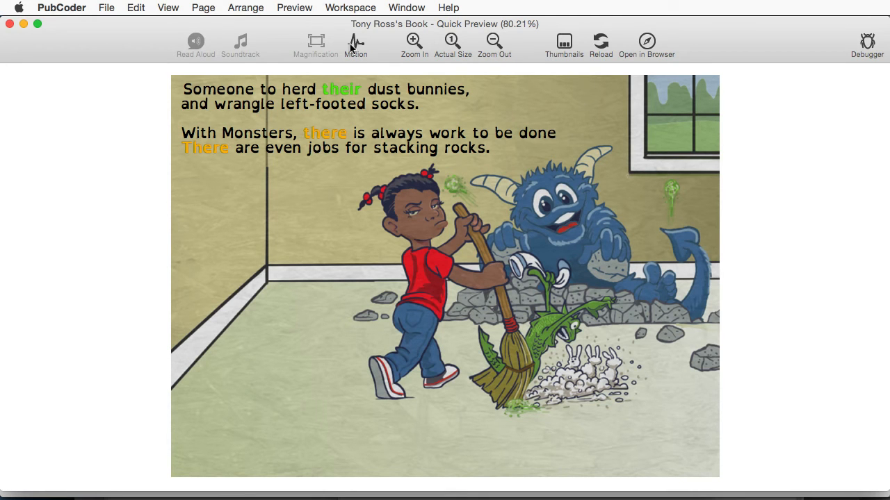
mouse_move(264, 53)
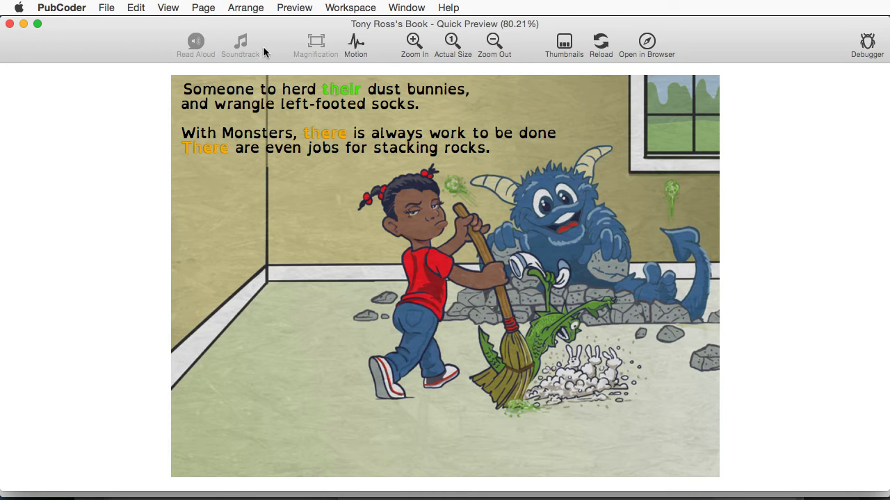
mouse_move(69, 32)
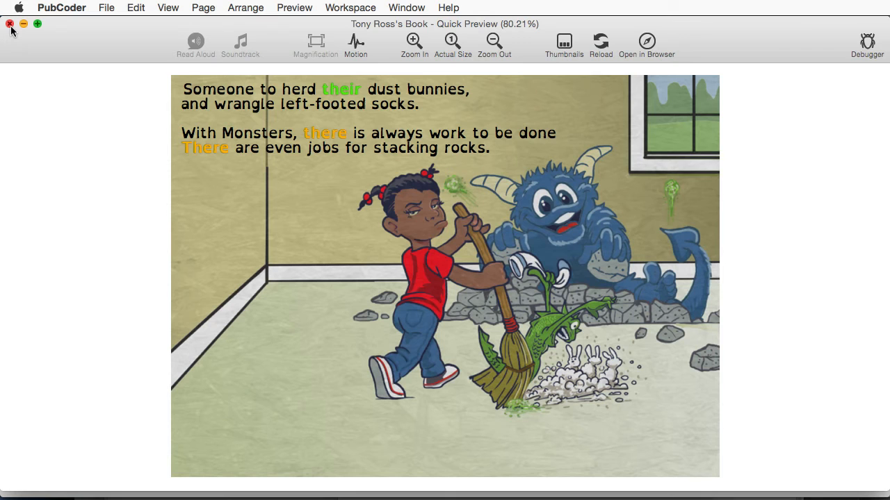
left_click(10, 24)
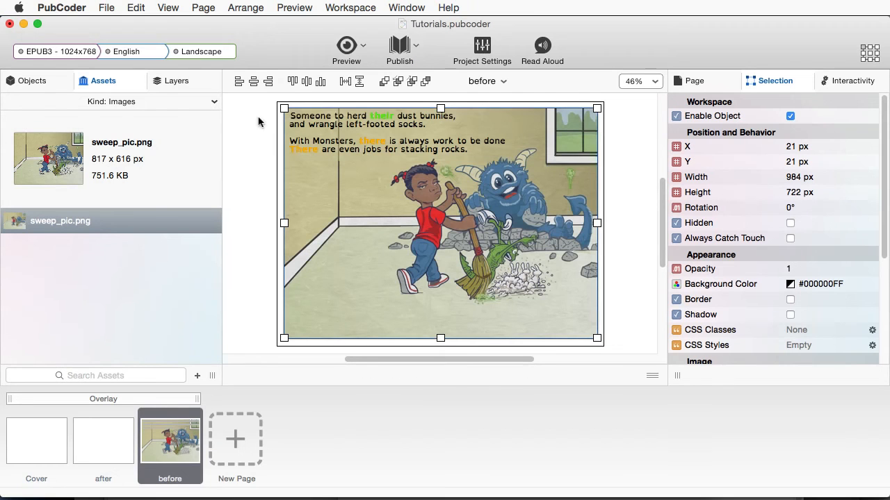
mouse_move(328, 195)
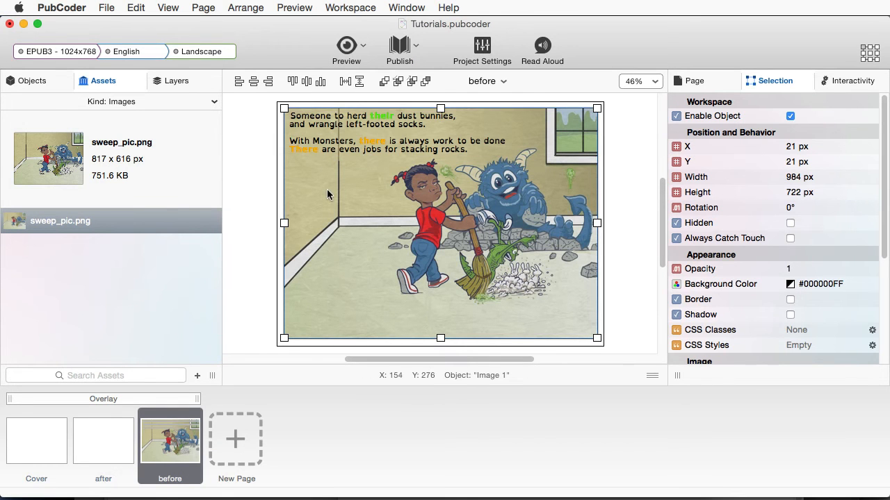
mouse_move(539, 179)
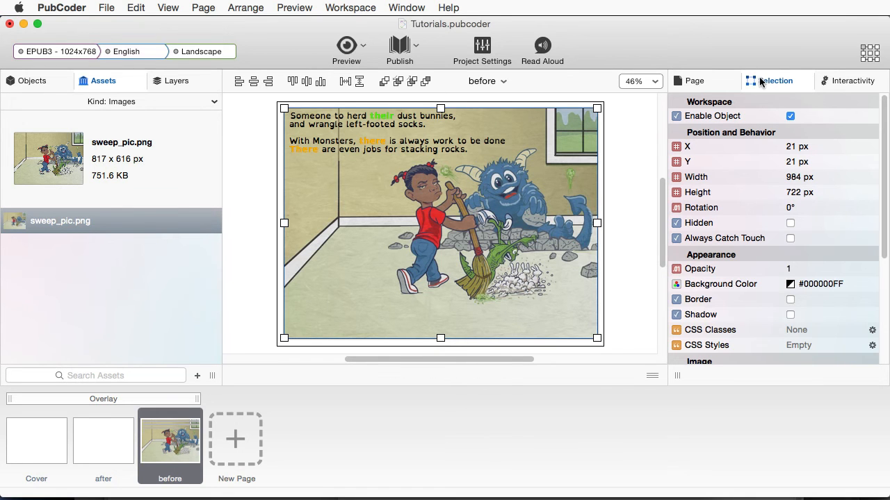
mouse_move(864, 80)
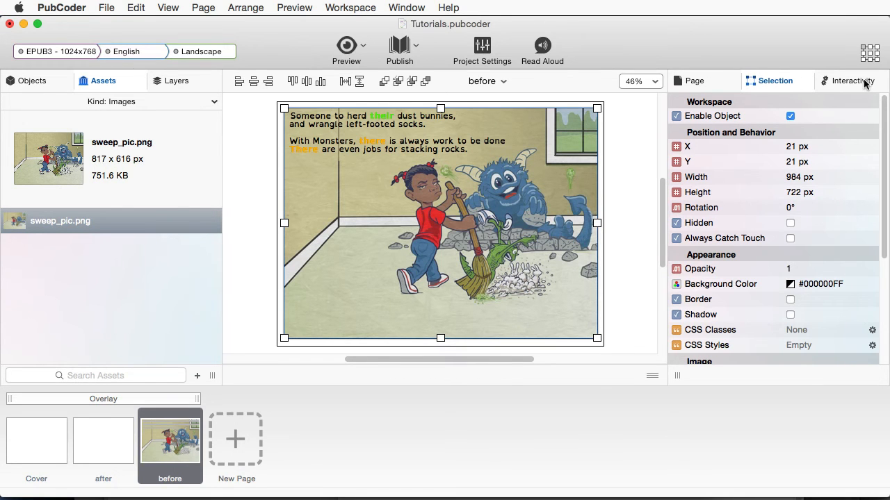
mouse_move(737, 231)
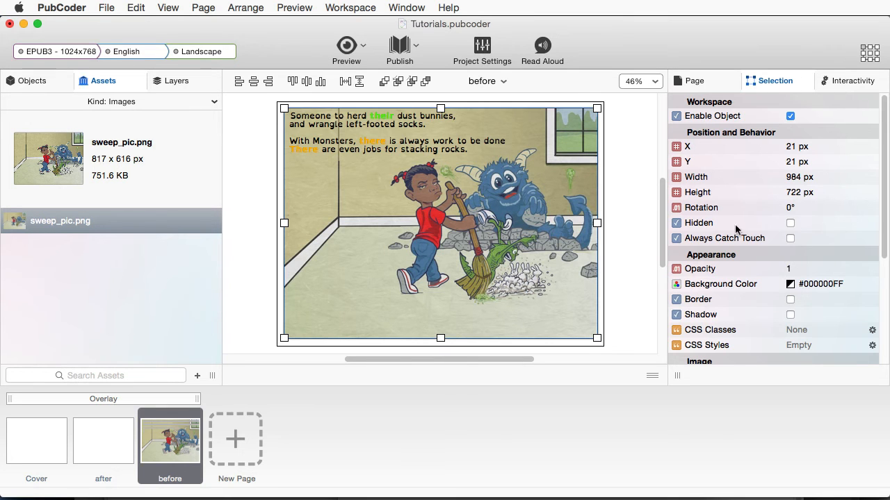
- Set the full-page sweep_pic image to Hidden in the Selection inspector
left_click(675, 222)
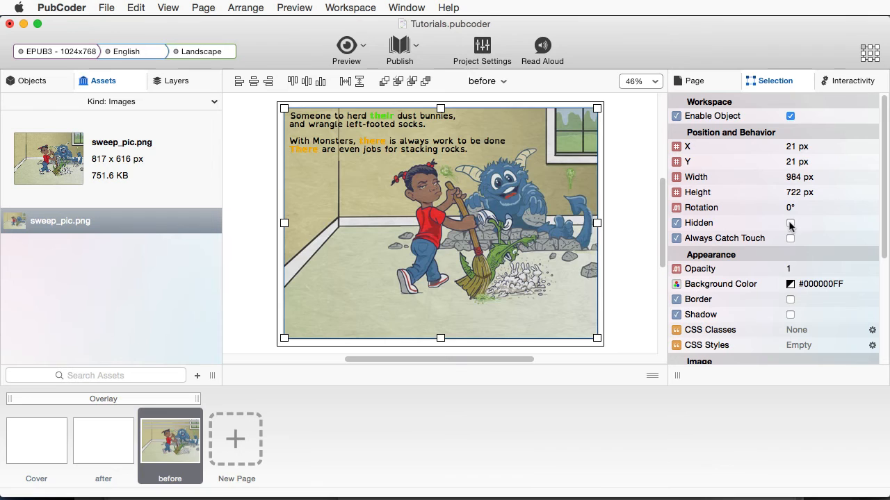
left_click(789, 222)
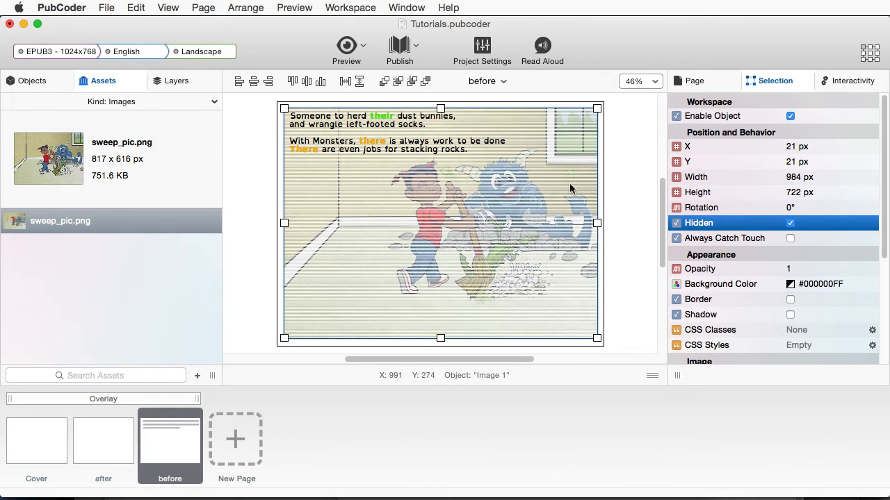
mouse_move(545, 221)
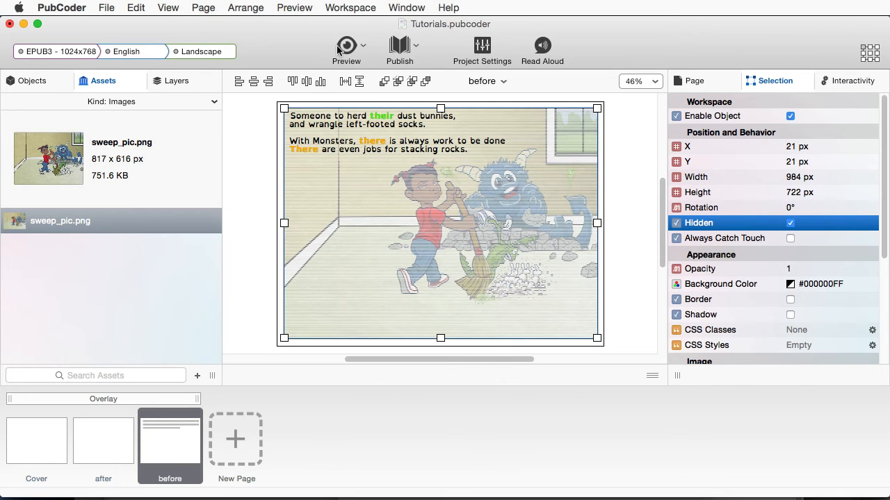
- Preview the page with the image hidden, then show the image's Interactivity events
left_click(789, 222)
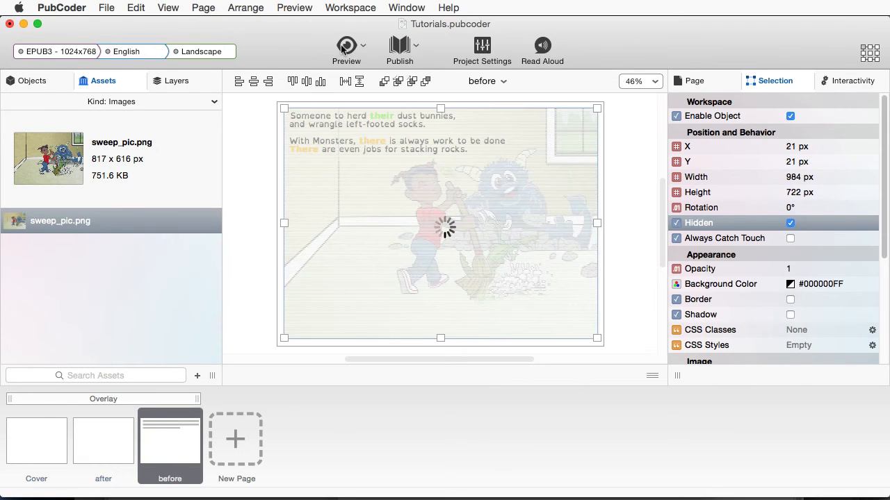
left_click(346, 49)
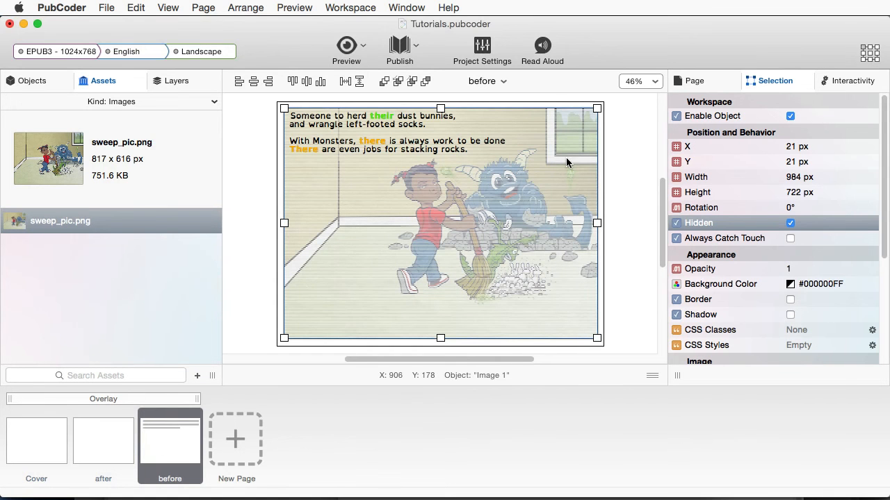
mouse_move(717, 145)
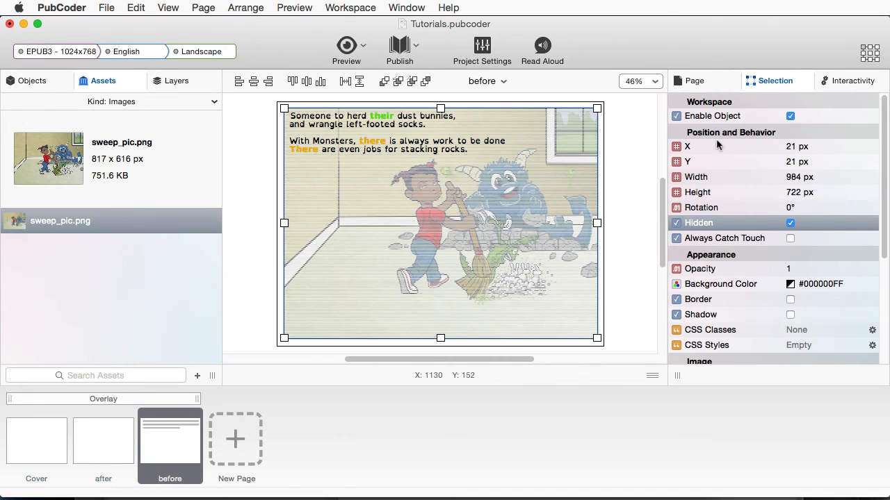
left_click(852, 81)
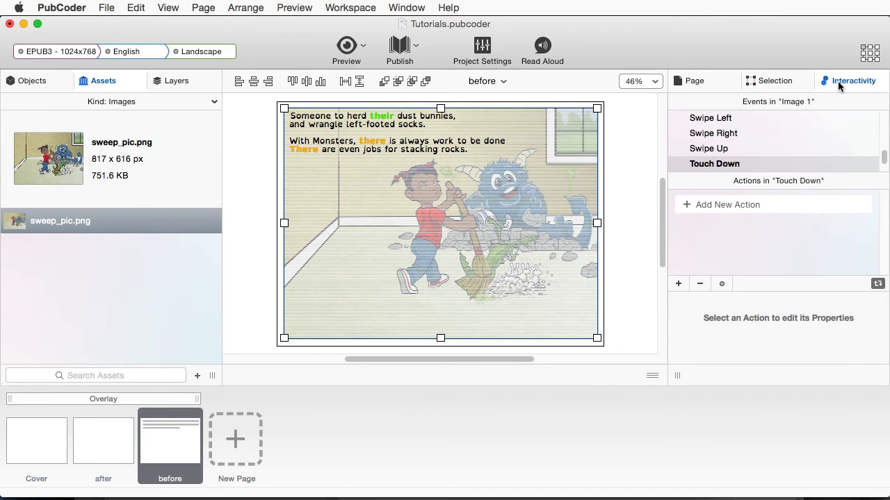
- Add a Show Object action to the image's Load event
scroll("down", 3)
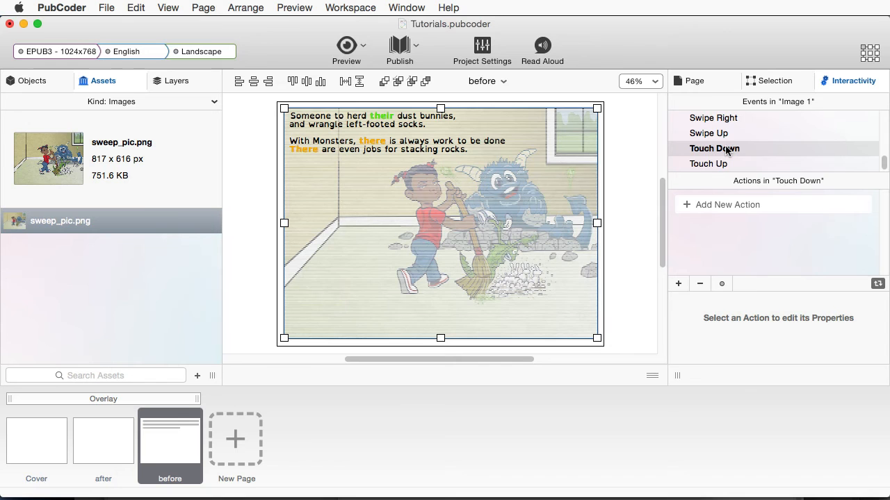
scroll("down", 3)
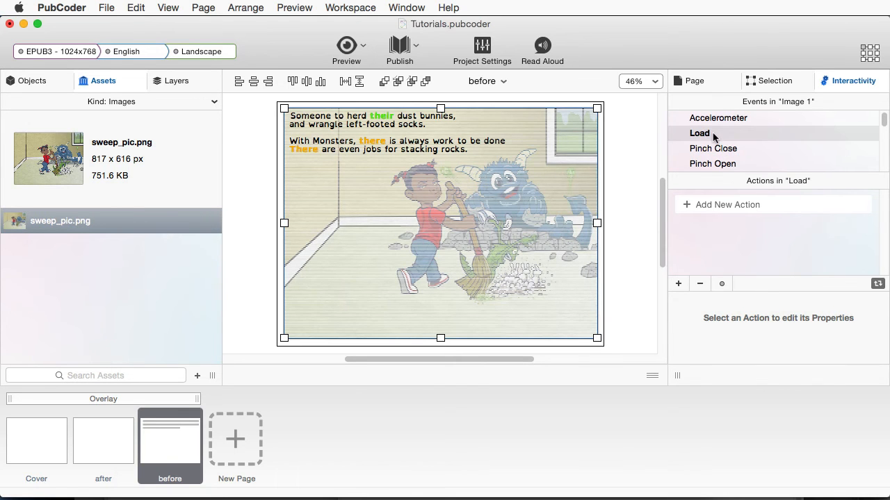
mouse_move(700, 264)
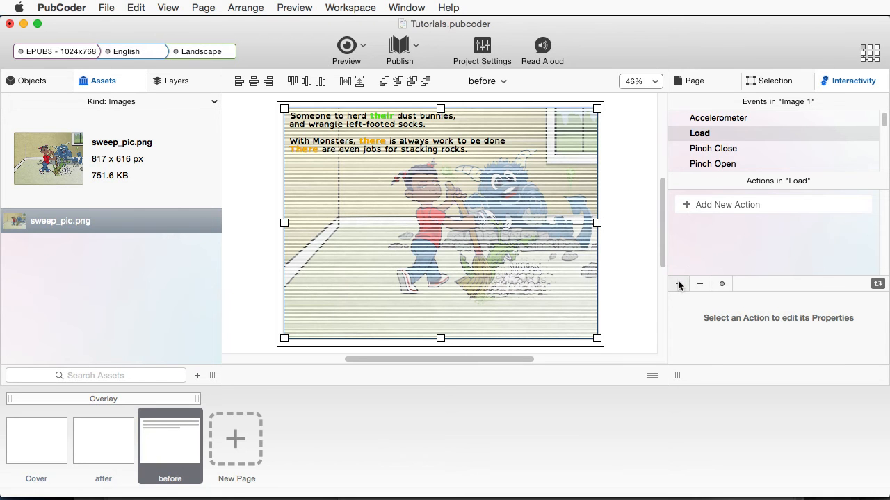
left_click(678, 283)
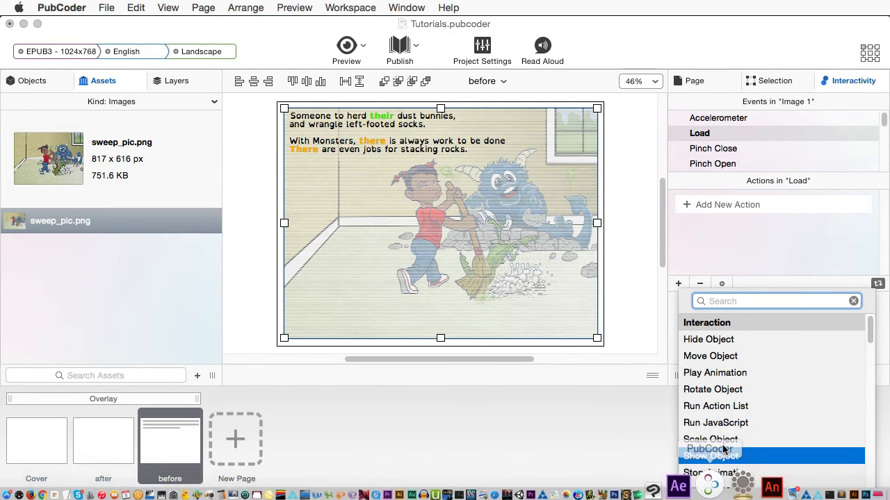
left_click(709, 456)
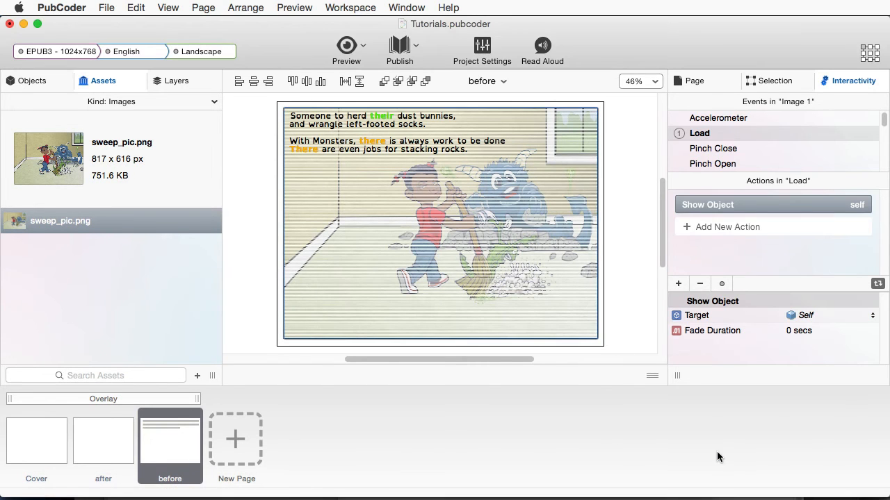
mouse_move(701, 347)
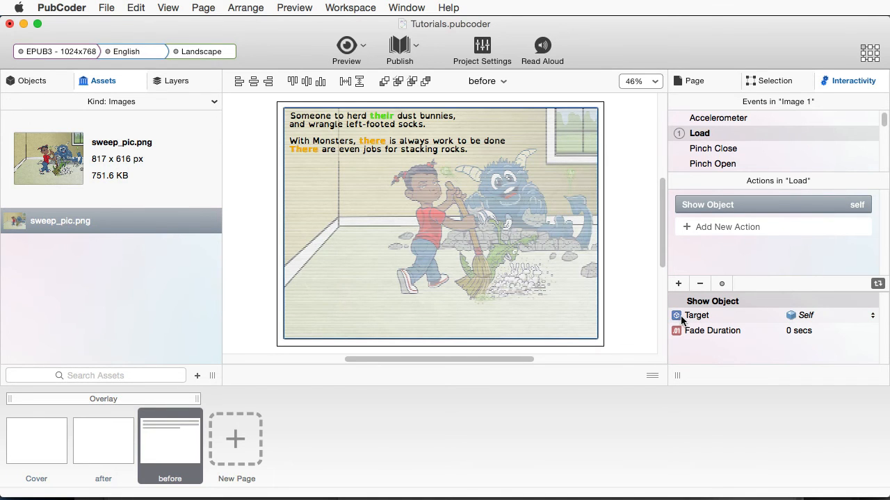
mouse_move(511, 188)
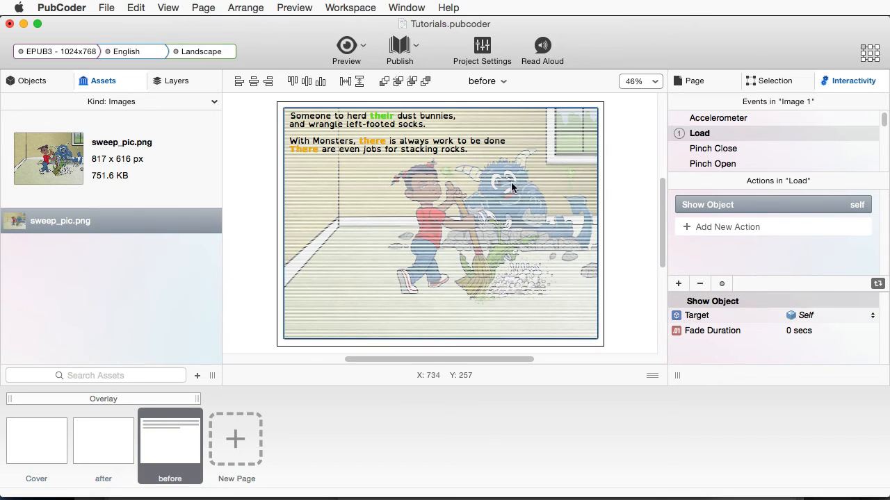
mouse_move(514, 237)
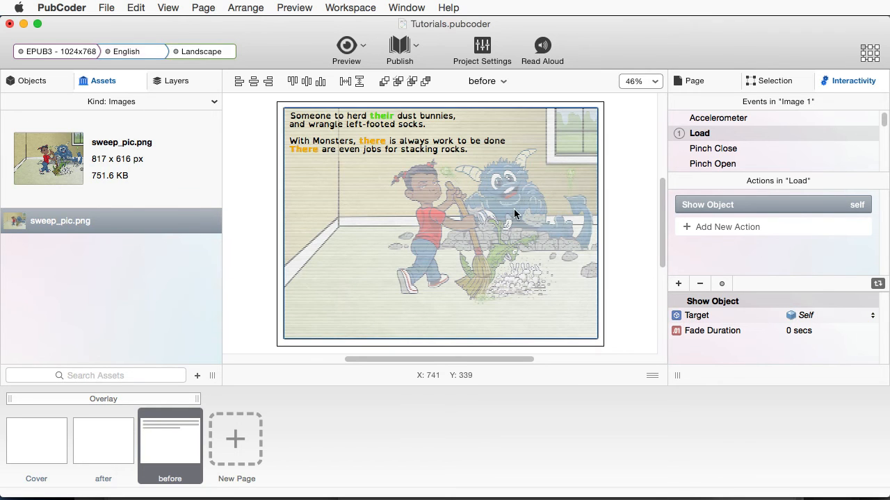
mouse_move(697, 334)
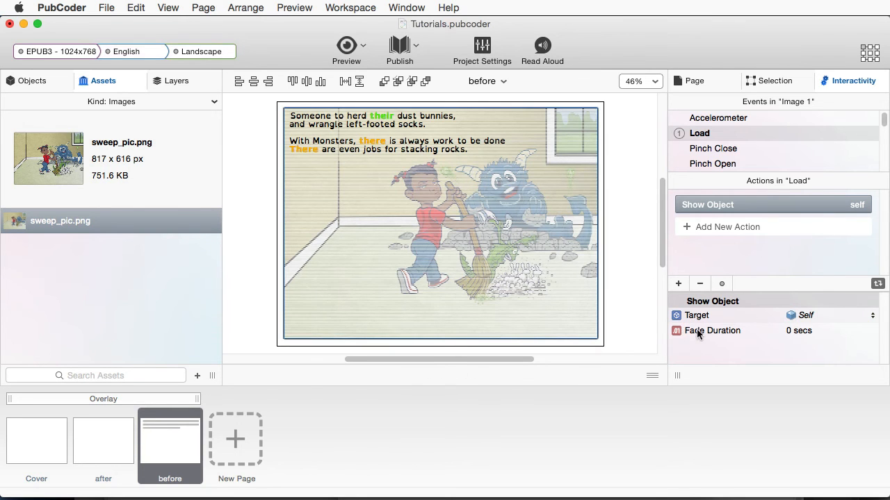
mouse_move(748, 333)
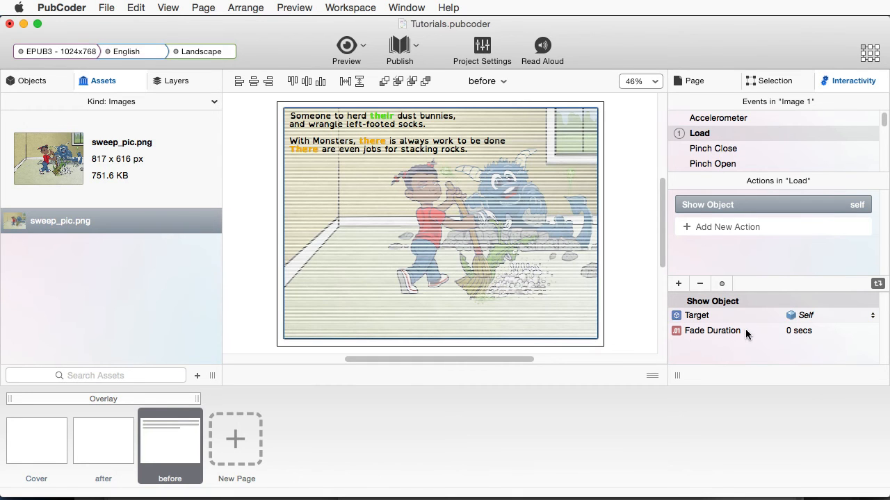
mouse_move(742, 335)
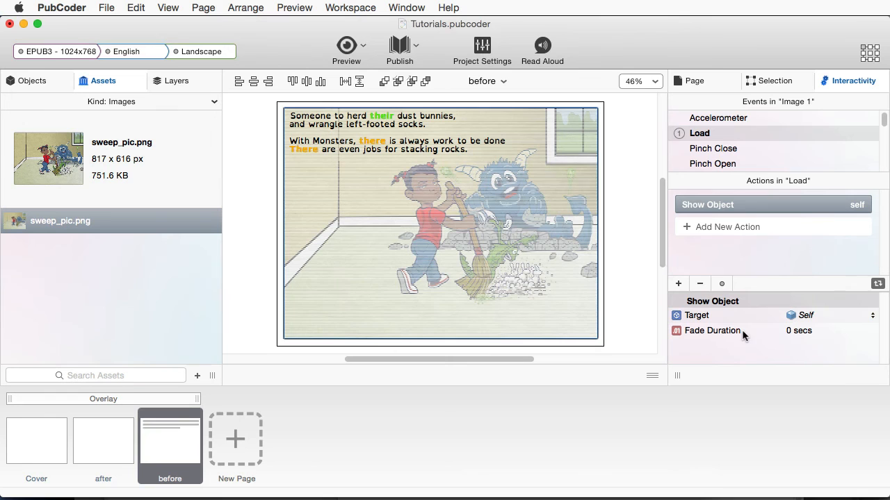
- Set the Show Object fade duration to 3 seconds and launch a quick preview
left_click(799, 331)
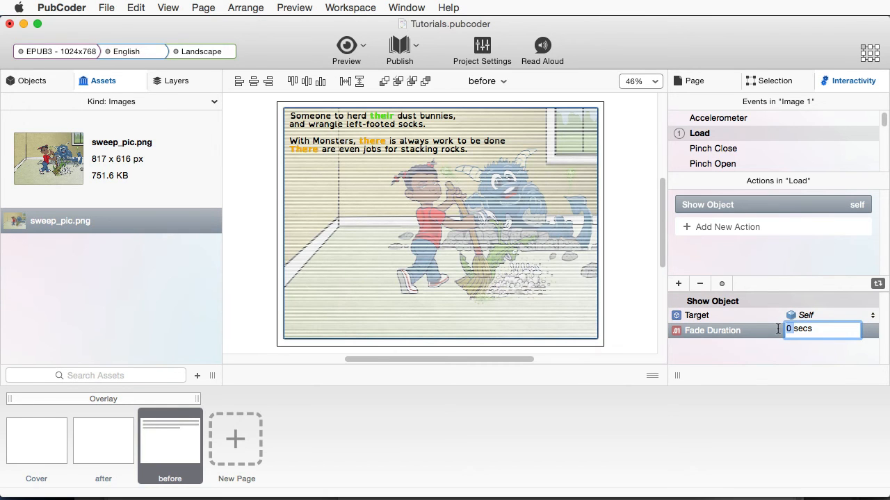
type("3")
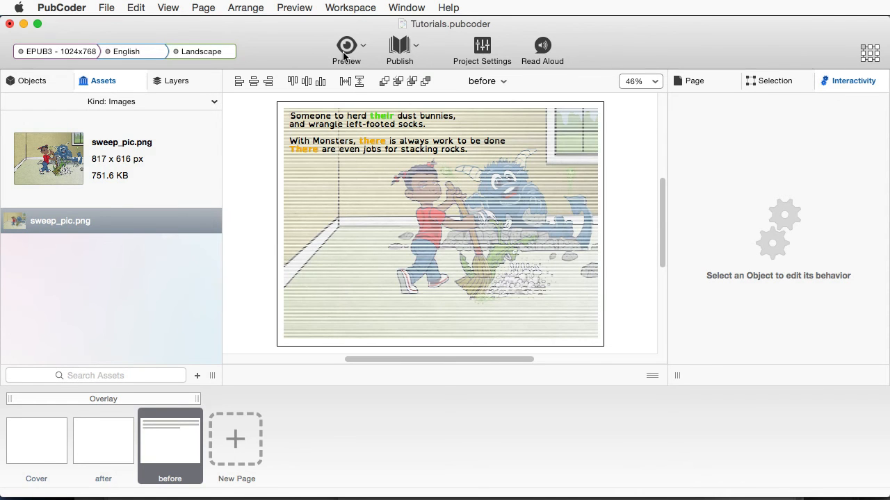
left_click(346, 48)
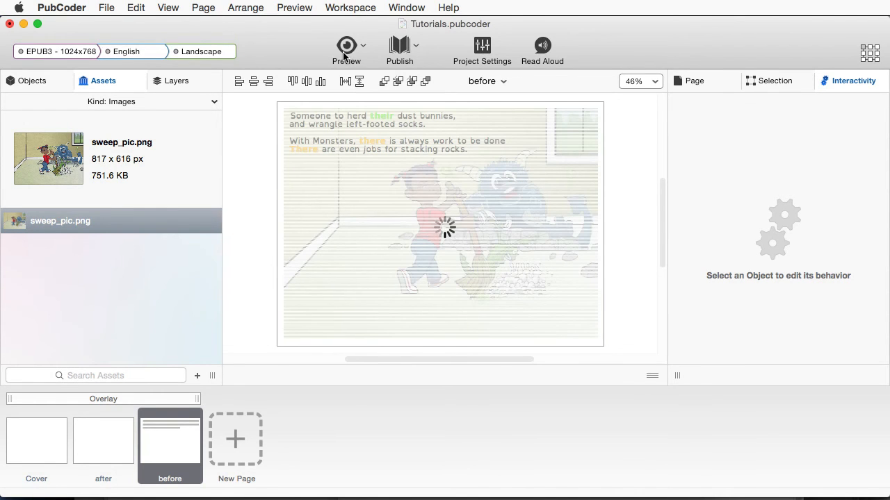
- Watch the quick preview play the before page with the picture fading in behind the rhyme
left_click(346, 49)
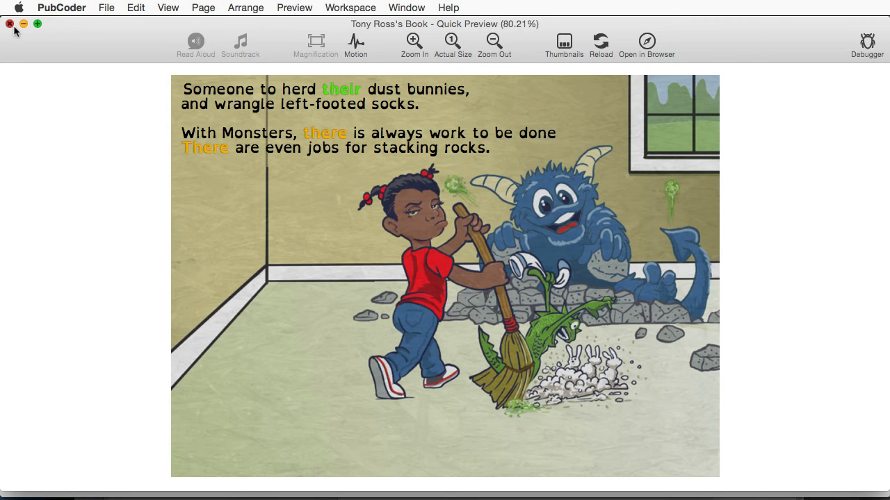
- Back in the editor, set the verse text box's Hidden property so it starts invisible
left_click(10, 24)
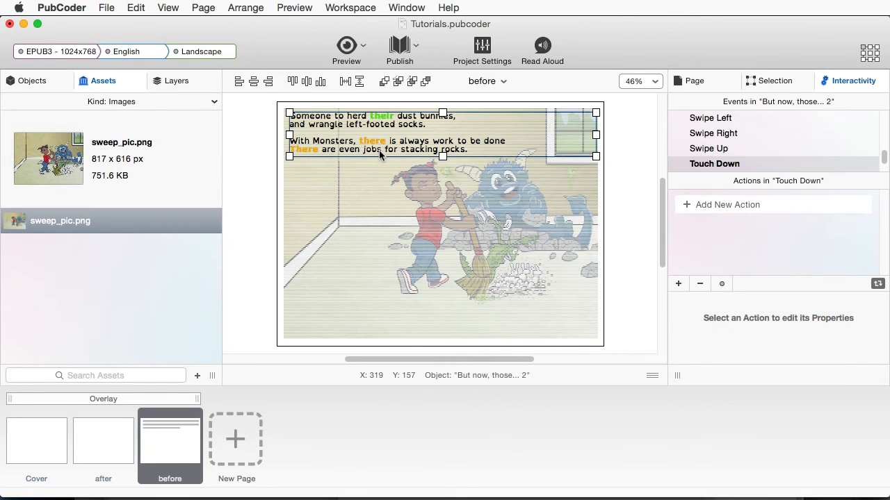
mouse_move(617, 150)
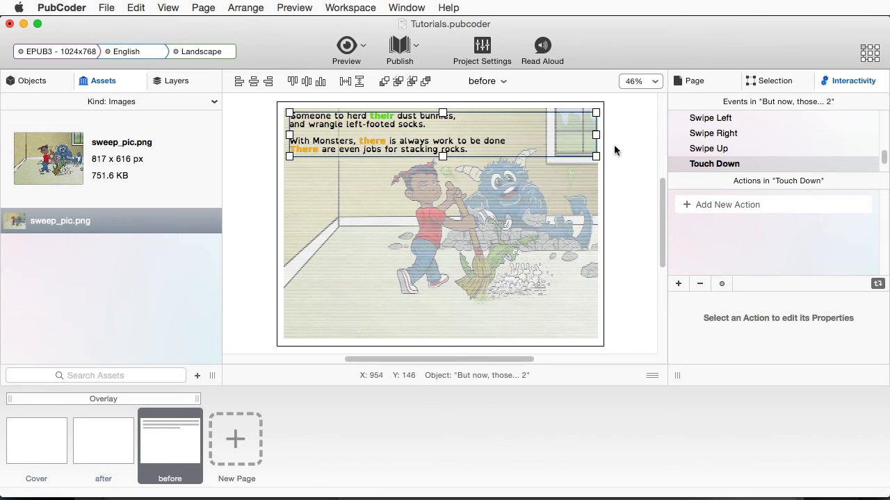
mouse_move(763, 94)
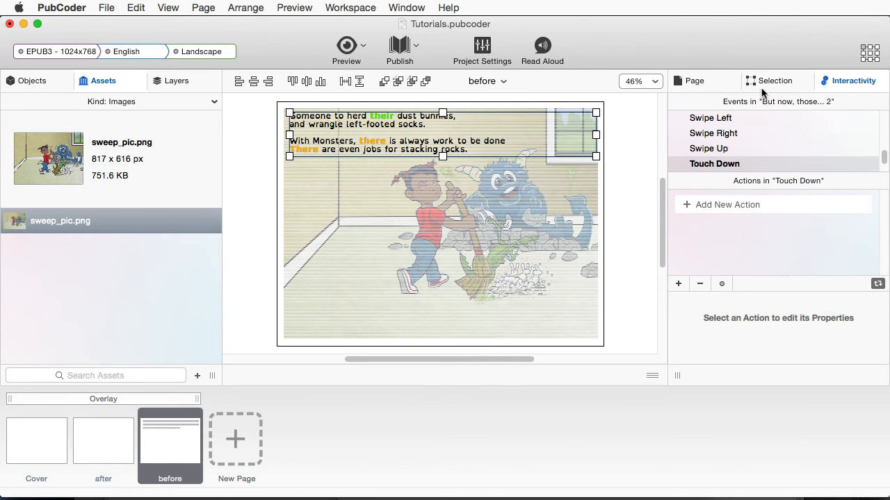
left_click(774, 81)
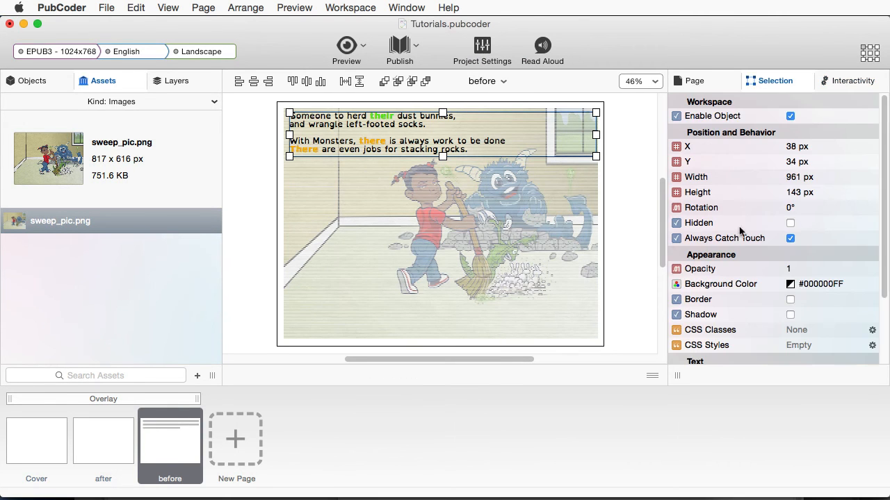
left_click(789, 222)
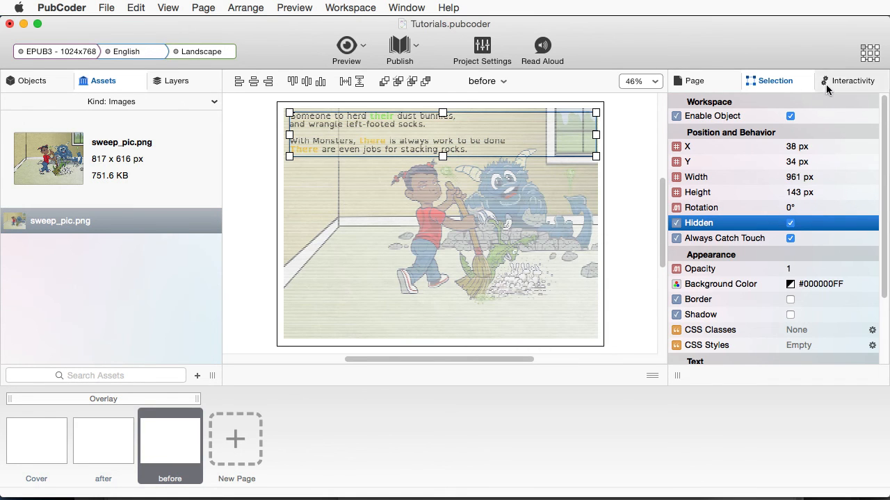
- Give the text box's Load event a Show Object action with Fade Duration 5
left_click(852, 81)
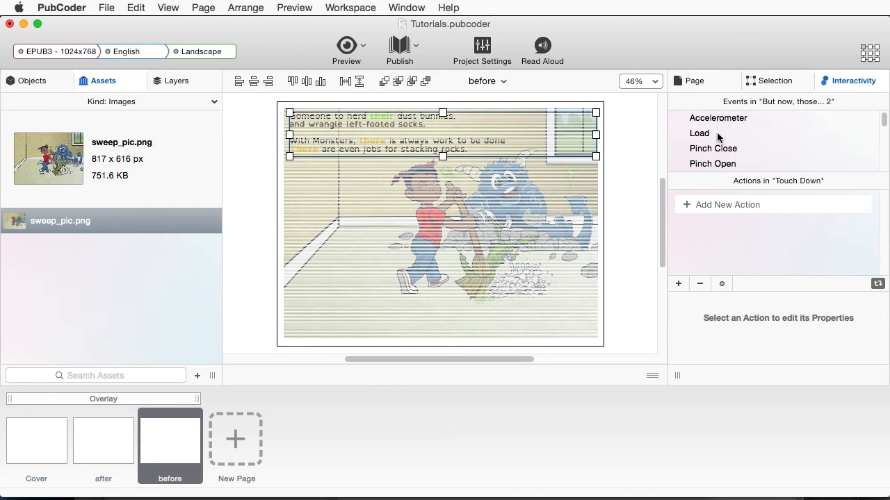
left_click(700, 134)
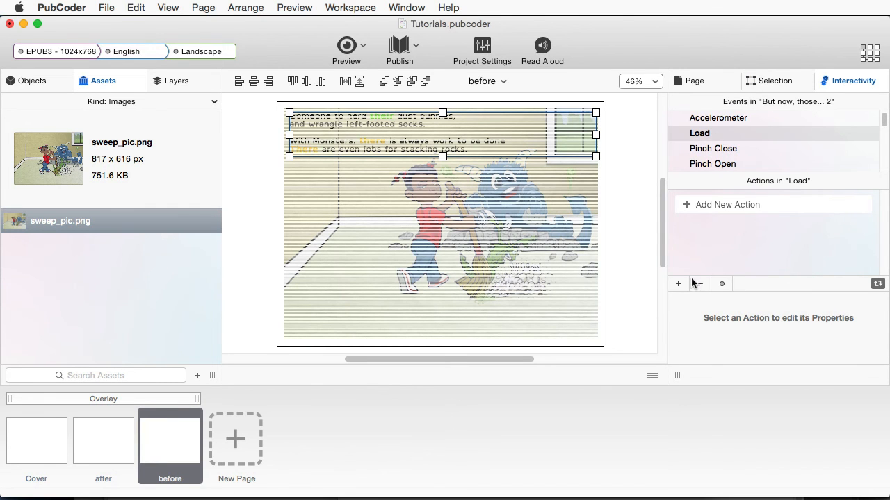
left_click(678, 284)
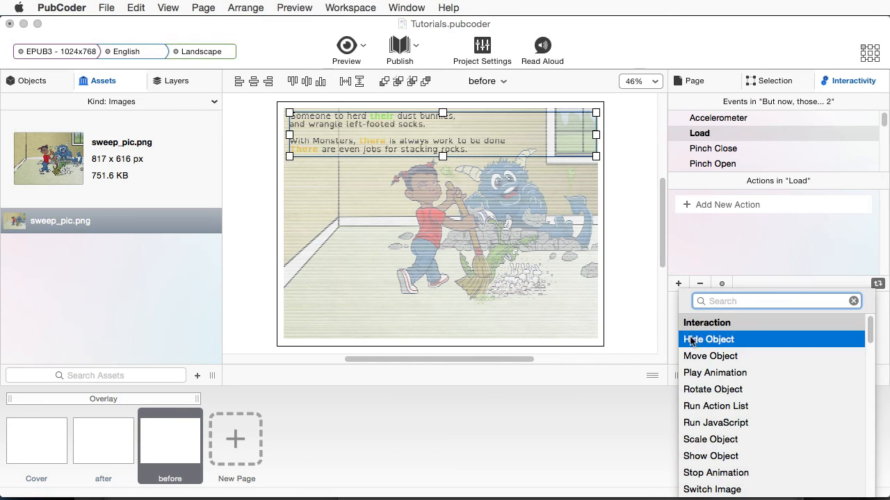
mouse_move(709, 456)
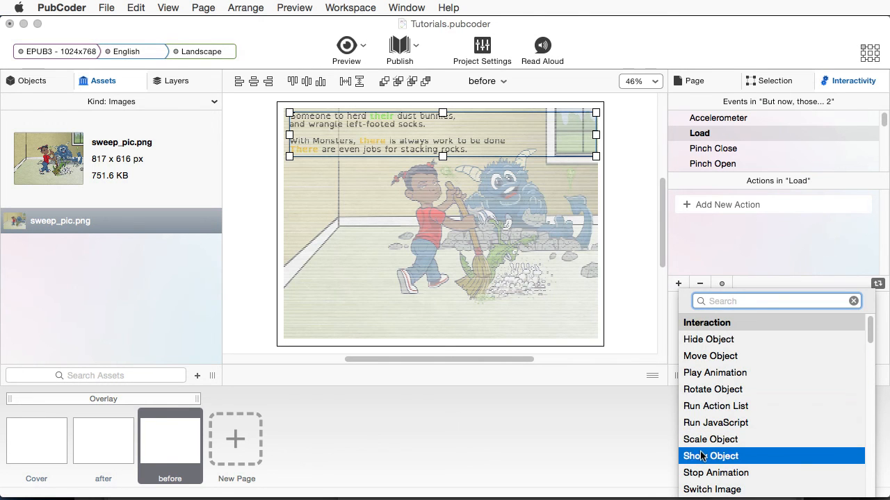
left_click(711, 456)
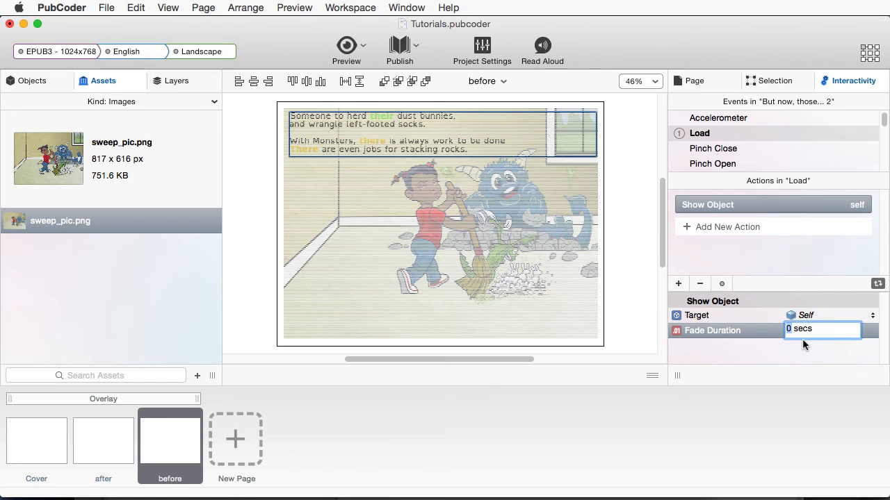
type("5")
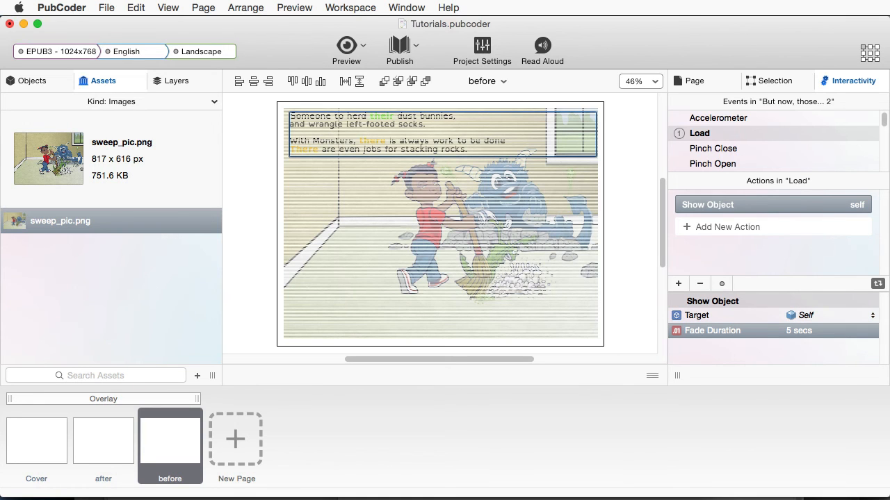
mouse_move(311, 50)
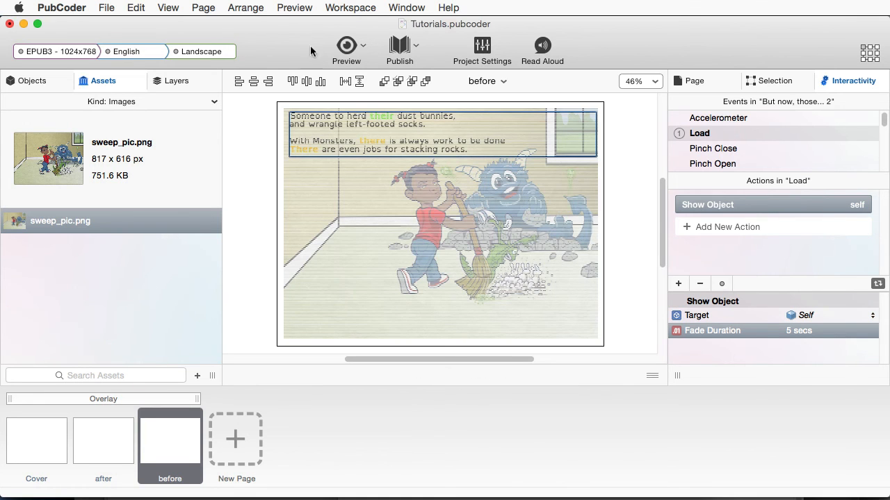
- Preview the page and reload it to watch the image and verse fade in again
left_click(346, 45)
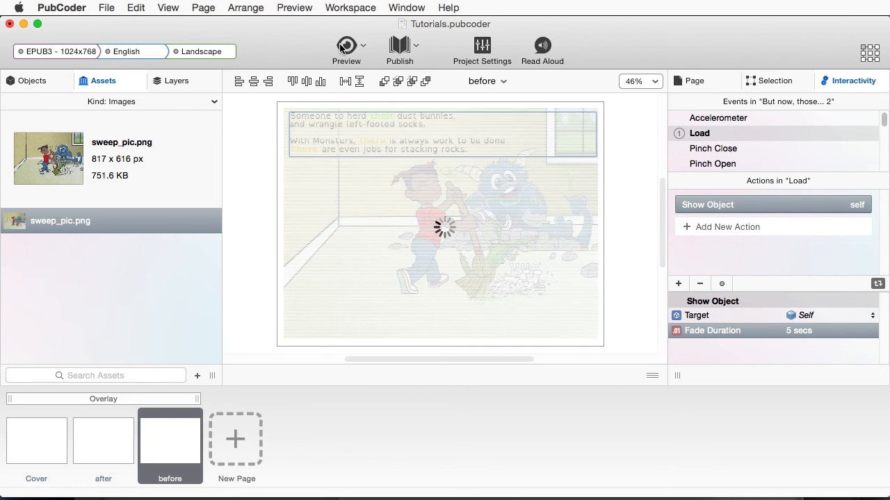
left_click(346, 44)
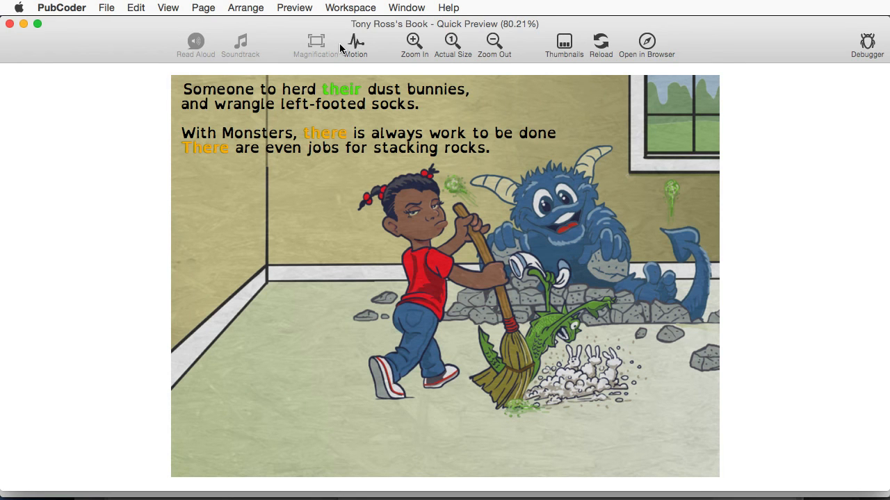
mouse_move(564, 47)
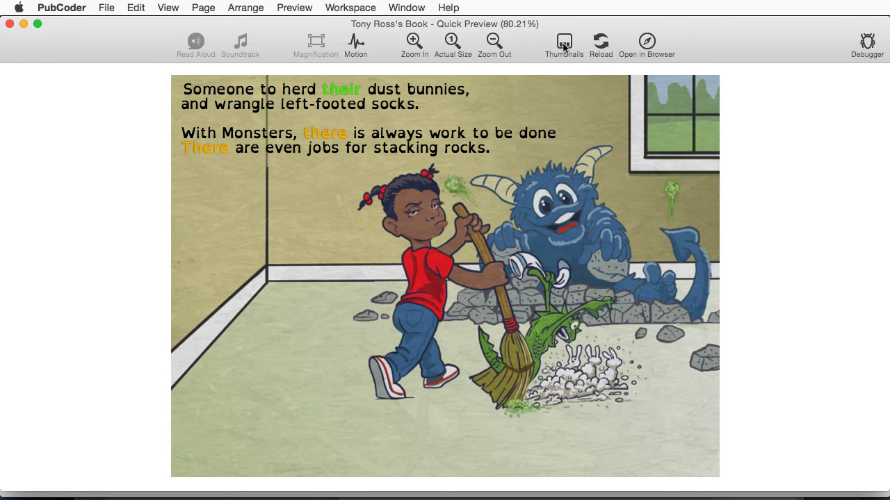
left_click(600, 42)
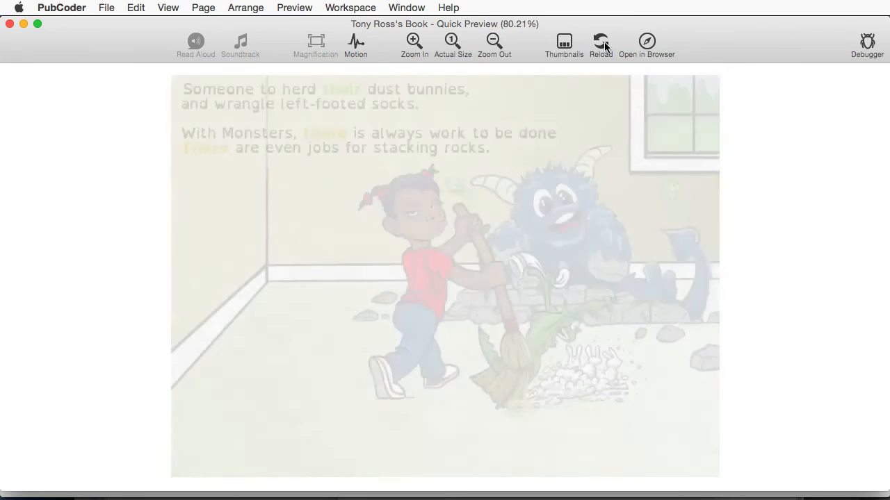
left_click(600, 42)
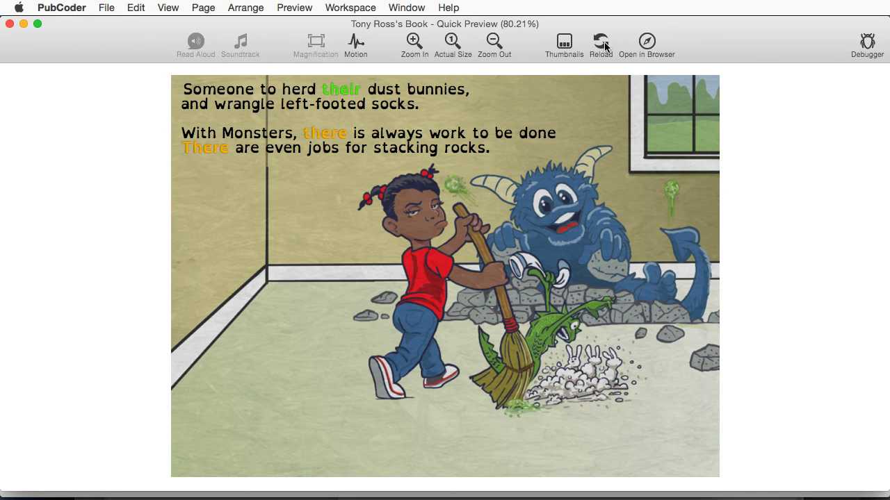
mouse_move(247, 33)
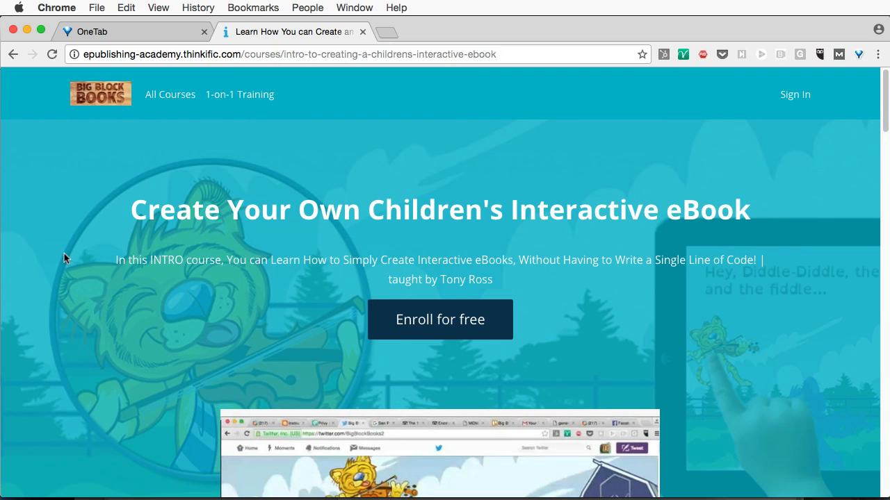
mouse_move(239, 94)
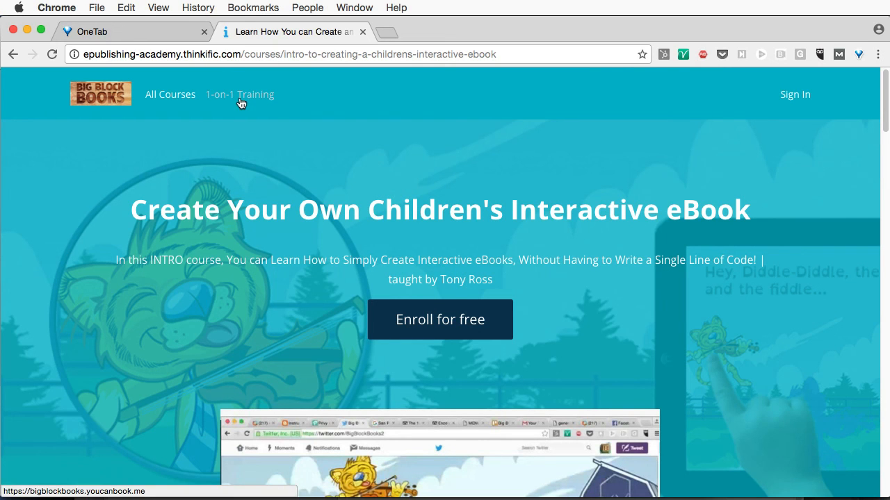